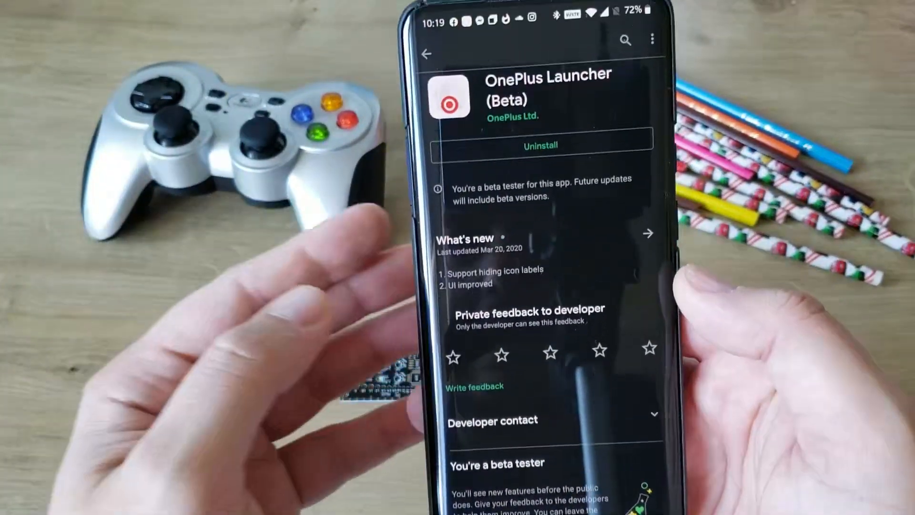
# Switch to the browser showing the APKMirror OnePlus Launcher 4.4.2 page.
pyautogui.click(426, 53)
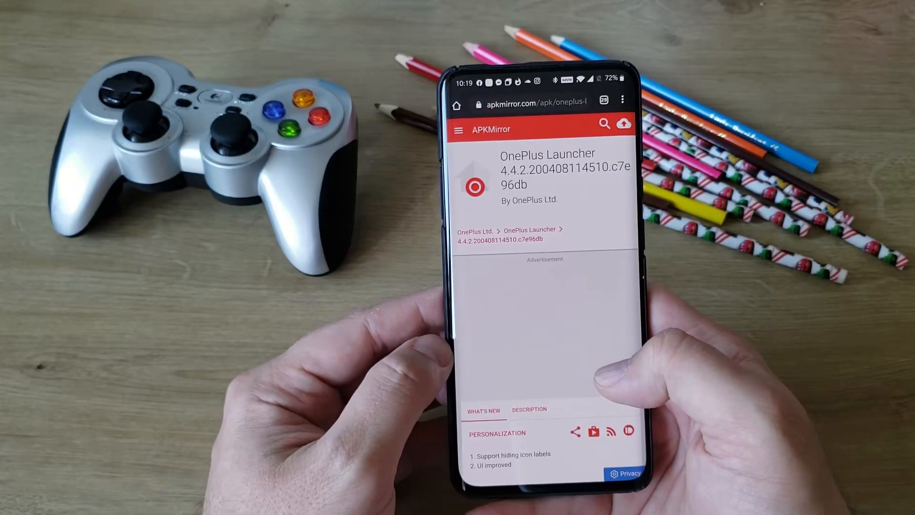
# Reach the Download table and choose the universal variant of 4.4.2.
pyautogui.scroll(-3)
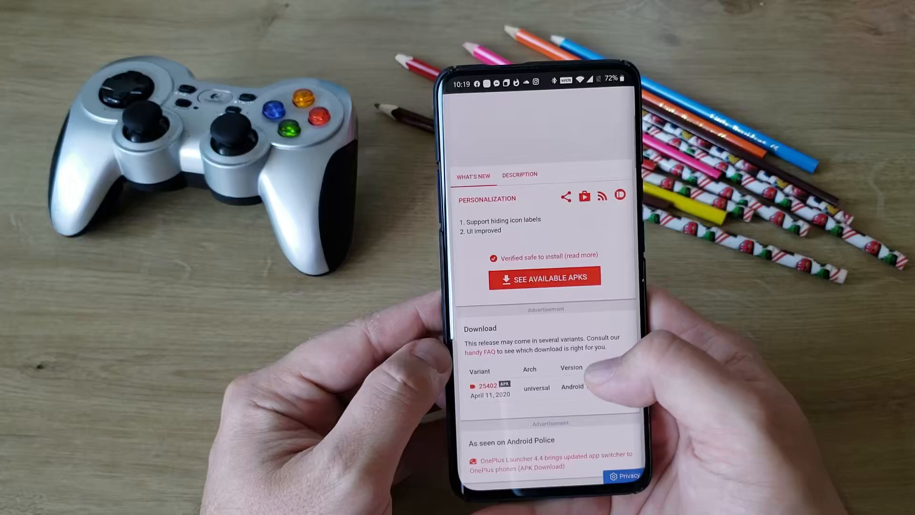
pyautogui.scroll(-3)
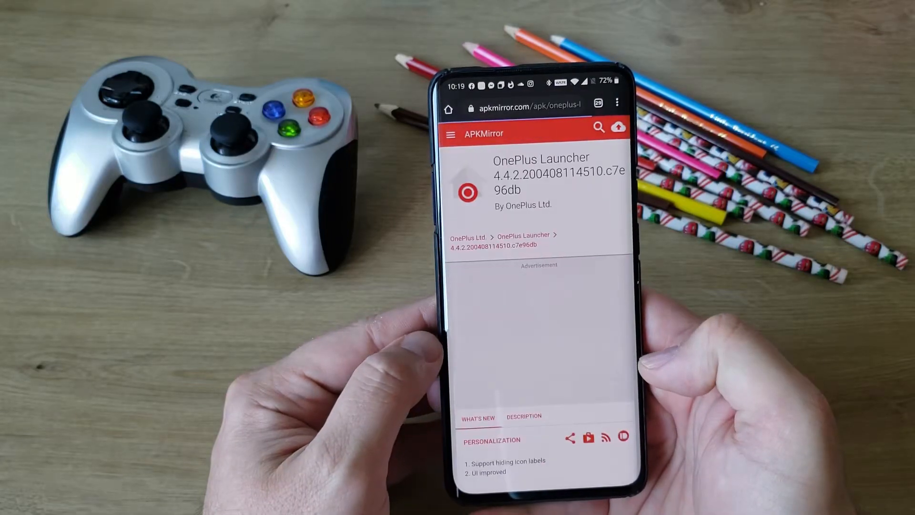
pyautogui.scroll(-3)
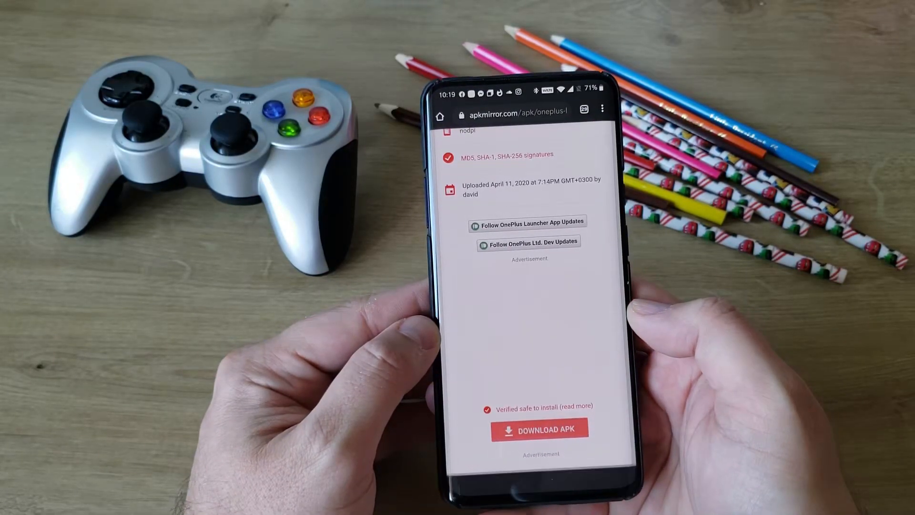
# Download the 4.4.2 APK, install it and dismiss the App installed confirmation.
pyautogui.click(541, 430)
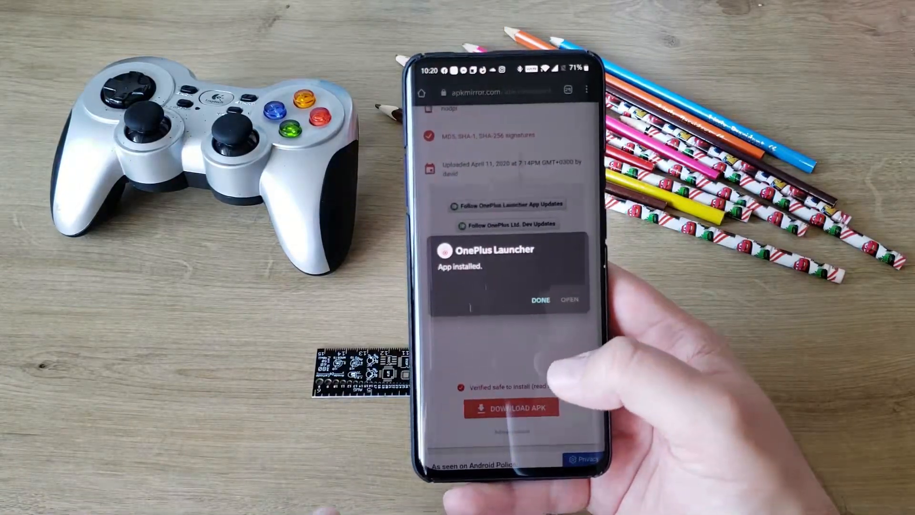
pyautogui.click(540, 299)
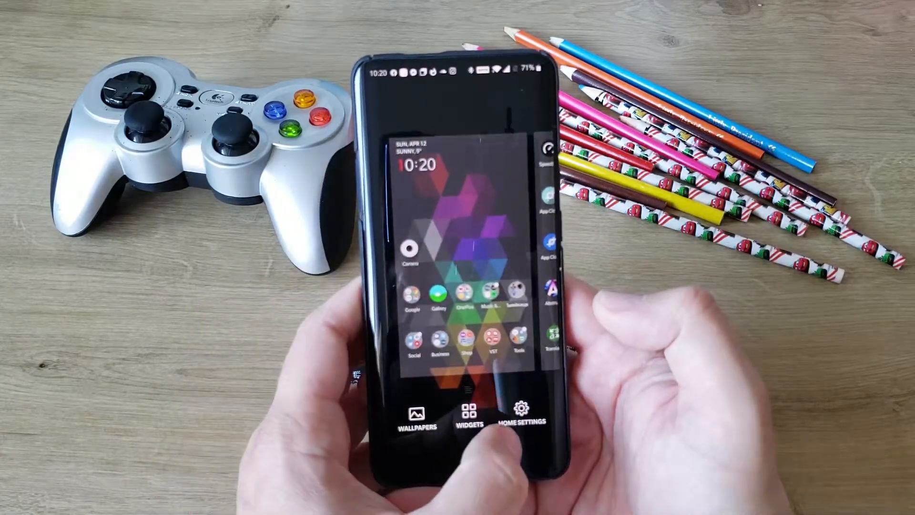
# Confirm Version 4.4.2 on the launcher's About page and return to the home screen.
pyautogui.click(525, 412)
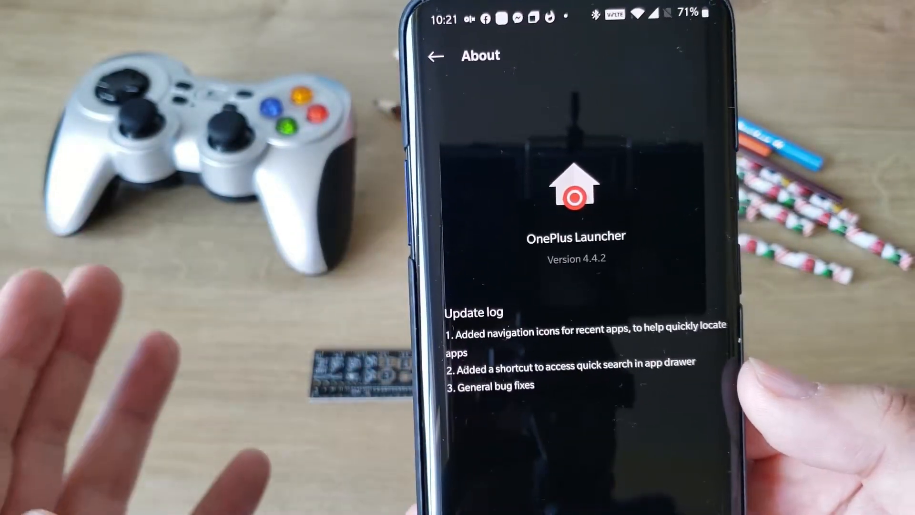
pyautogui.click(435, 55)
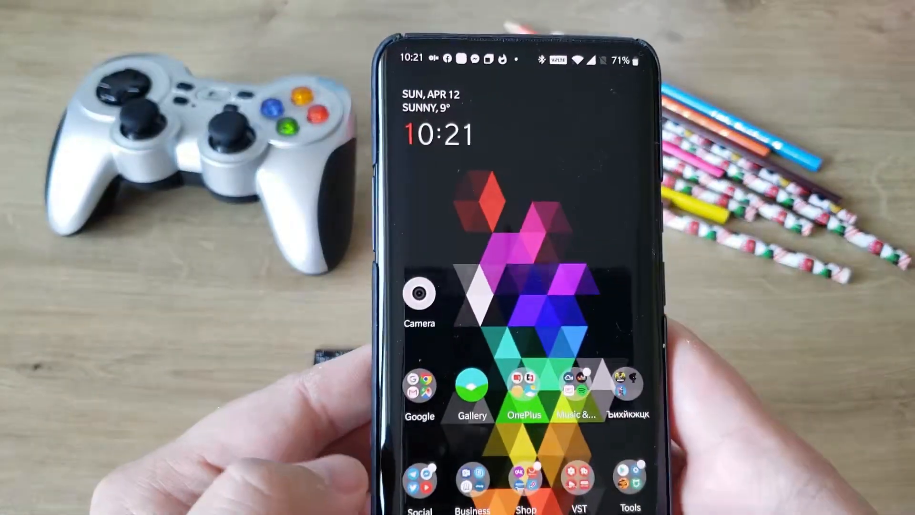